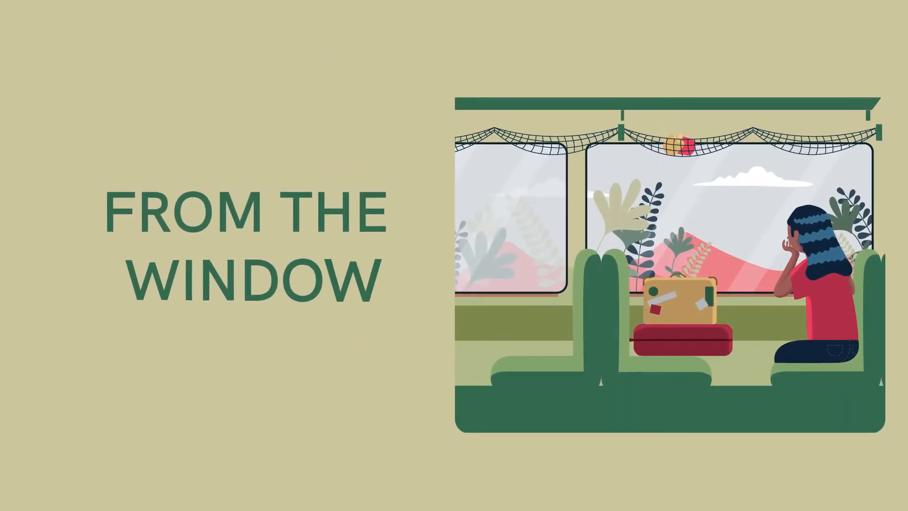
pyautogui.write('EVS | Class 4 | Chapter 7 Period 1 (Part 3)')
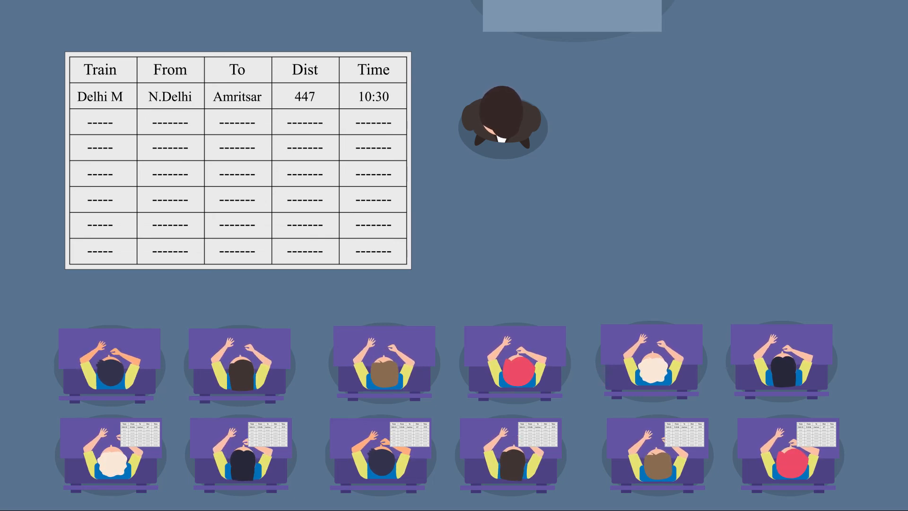
pyautogui.click(454, 255)
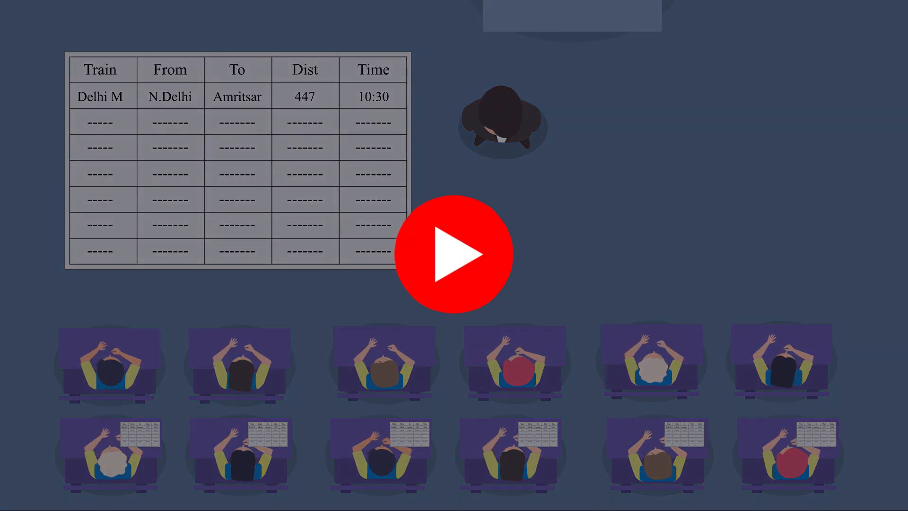